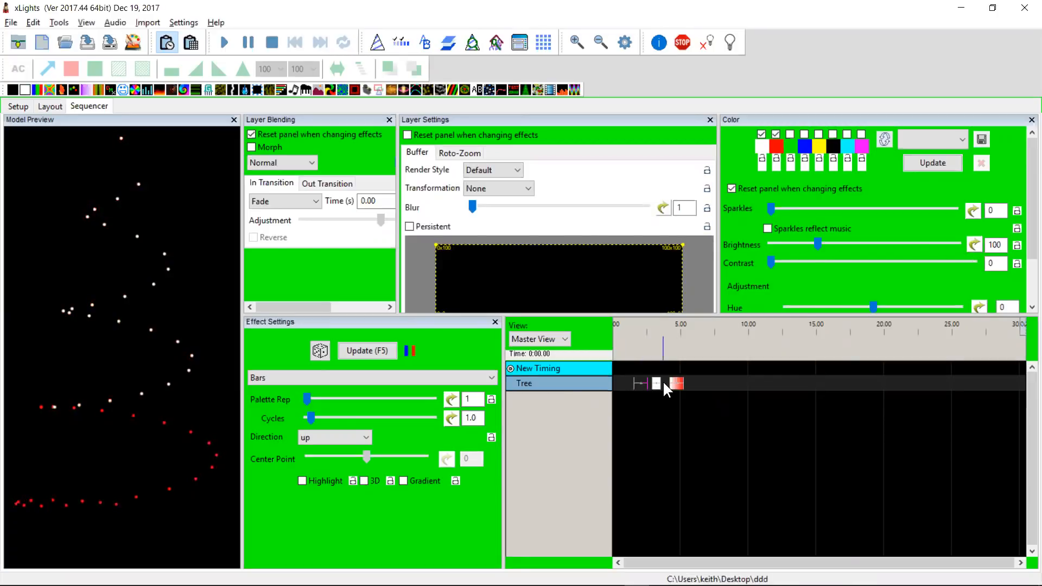
Step: Select the three effects on the Tree row together for joint editing
{"action": "left_click", "coordinate": [677, 383]}
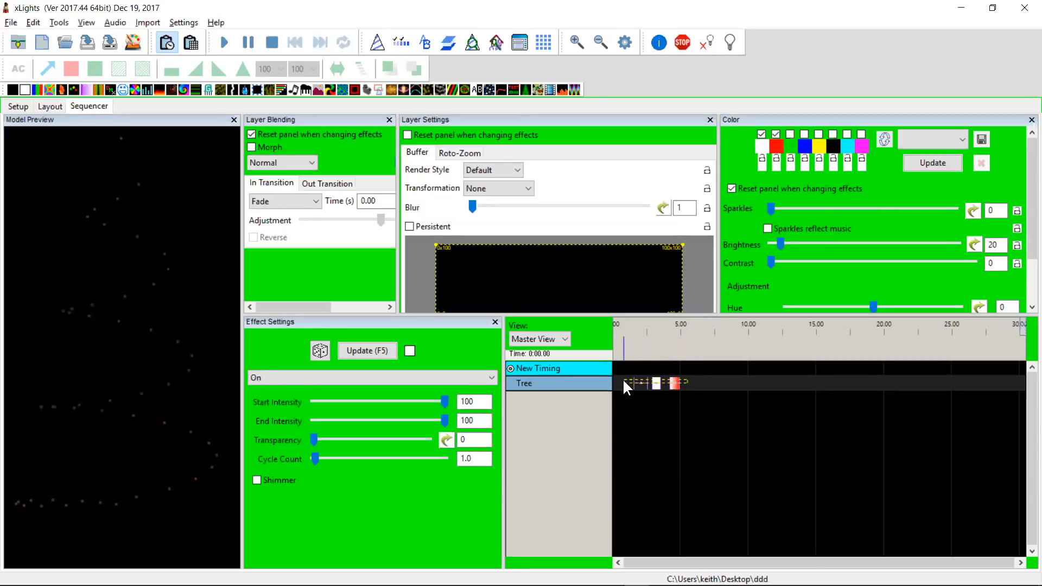
{"action": "left_click", "coordinate": [651, 383]}
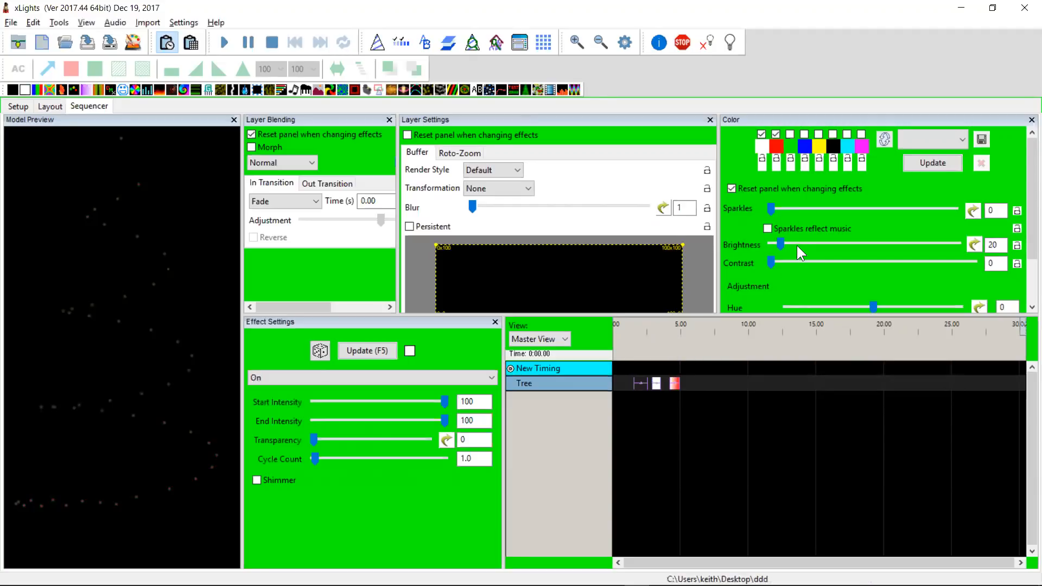
{"action": "mouse_move", "coordinate": [826, 260]}
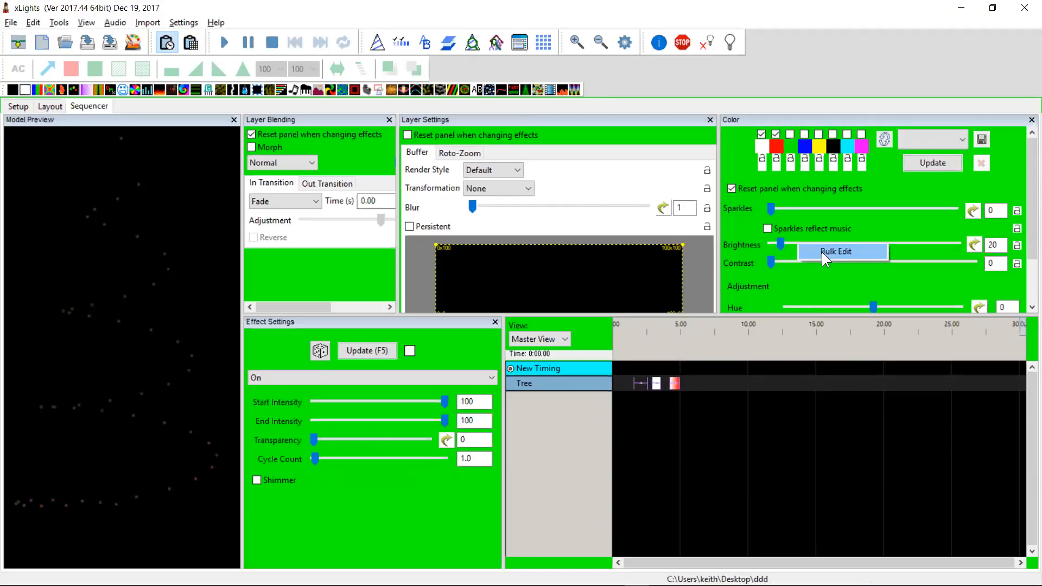
Step: Bulk-edit Brightness to 110 for all selected Tree effects
{"action": "left_click", "coordinate": [843, 251]}
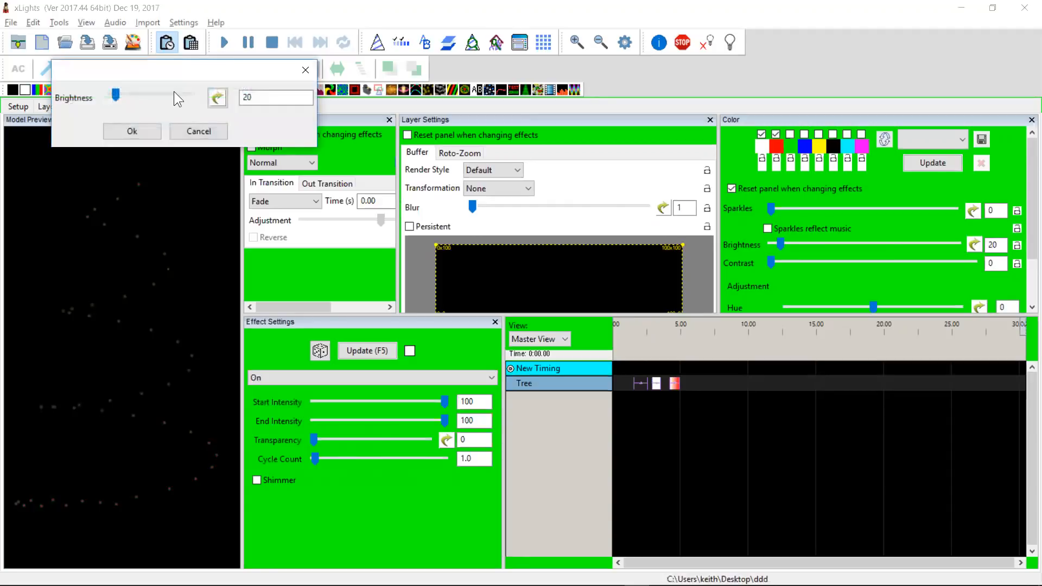
{"action": "left_click_drag", "start_coordinate": [115, 94], "coordinate": [130, 95]}
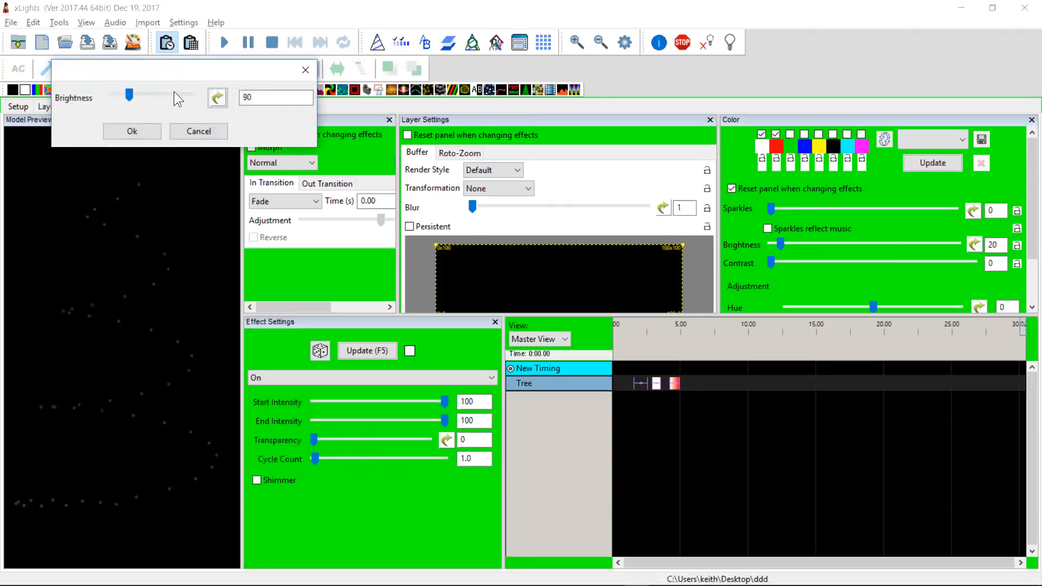
{"action": "left_click", "coordinate": [131, 131]}
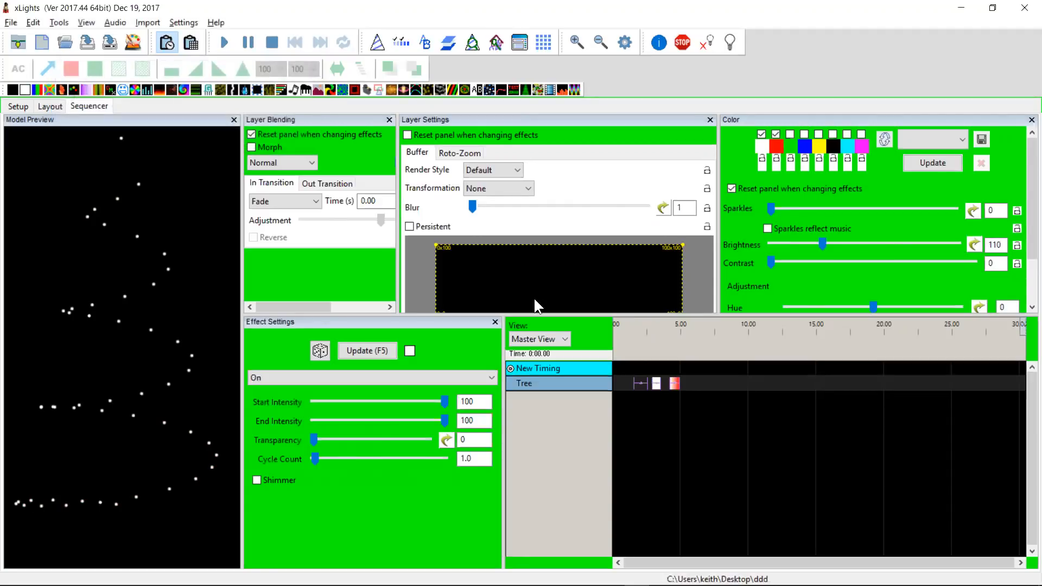
Step: Check the On, Bars and Color Wash effects each show brightness 110
{"action": "left_click", "coordinate": [641, 383]}
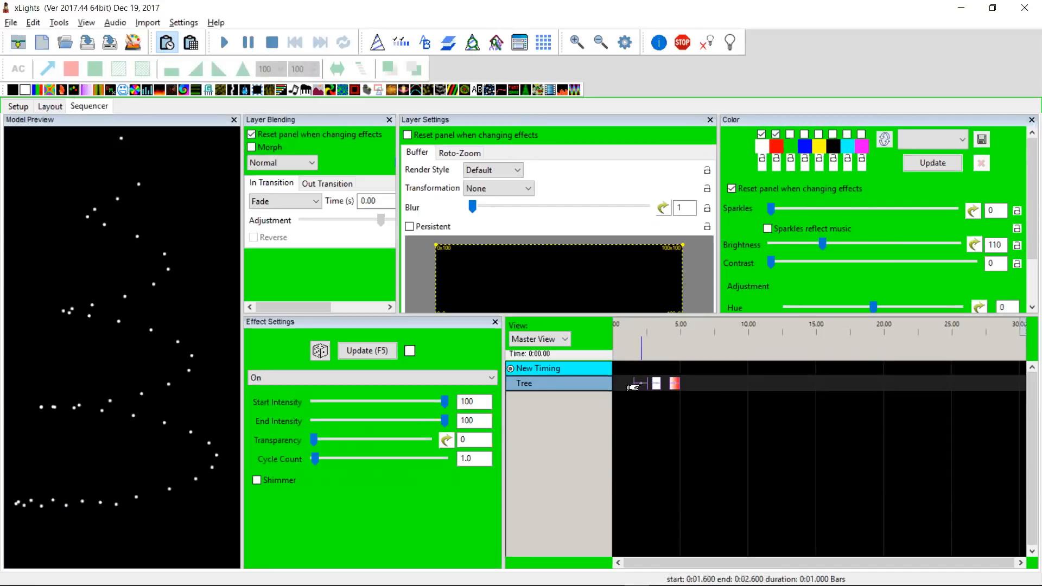
{"action": "left_click", "coordinate": [371, 378]}
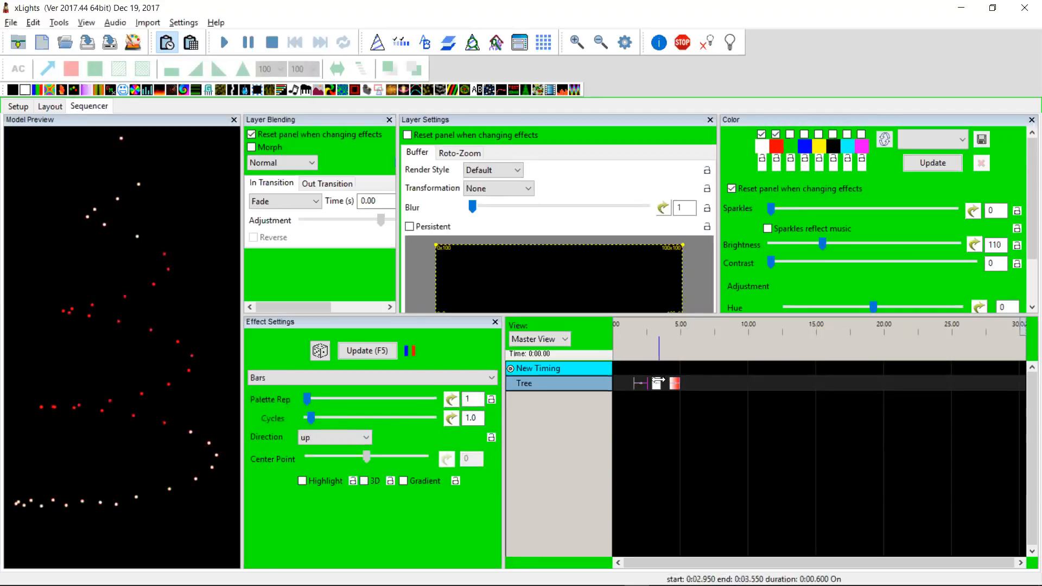
{"action": "left_click", "coordinate": [372, 377]}
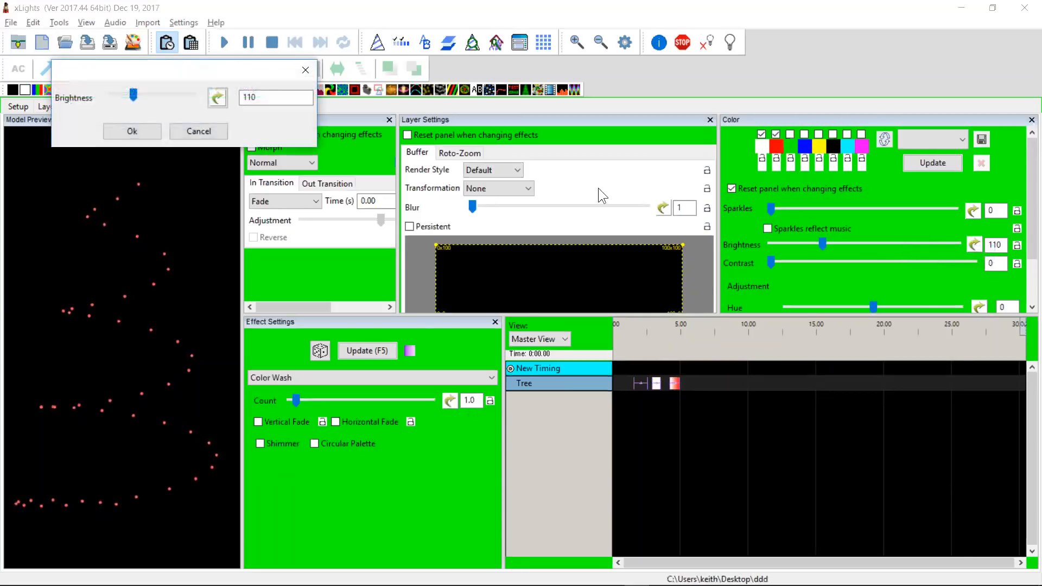
Step: Apply a Ramp Up/Down value curve to the shared brightness of all effects
{"action": "left_click", "coordinate": [217, 97]}
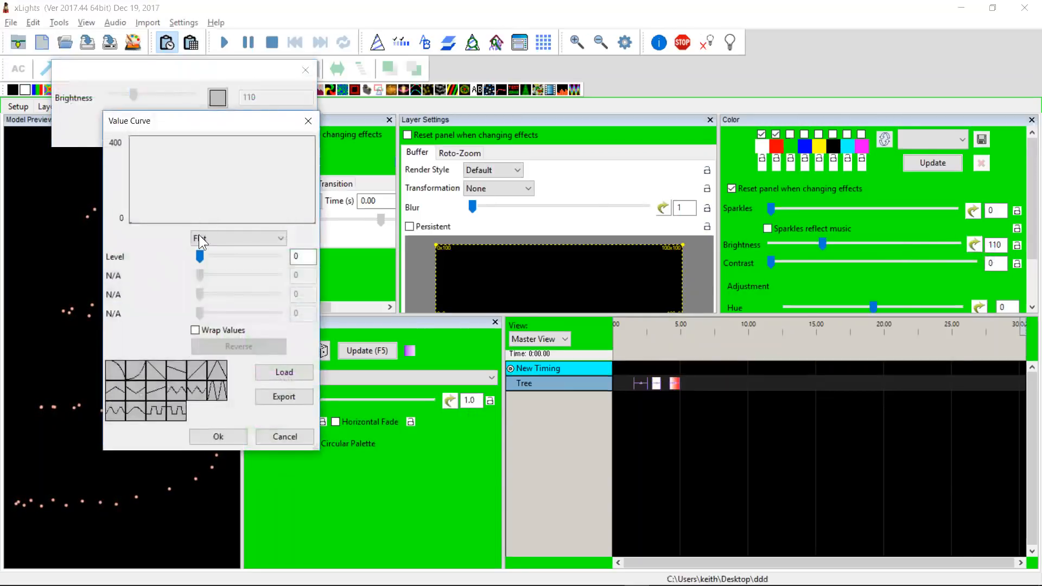
{"action": "left_click", "coordinate": [238, 238]}
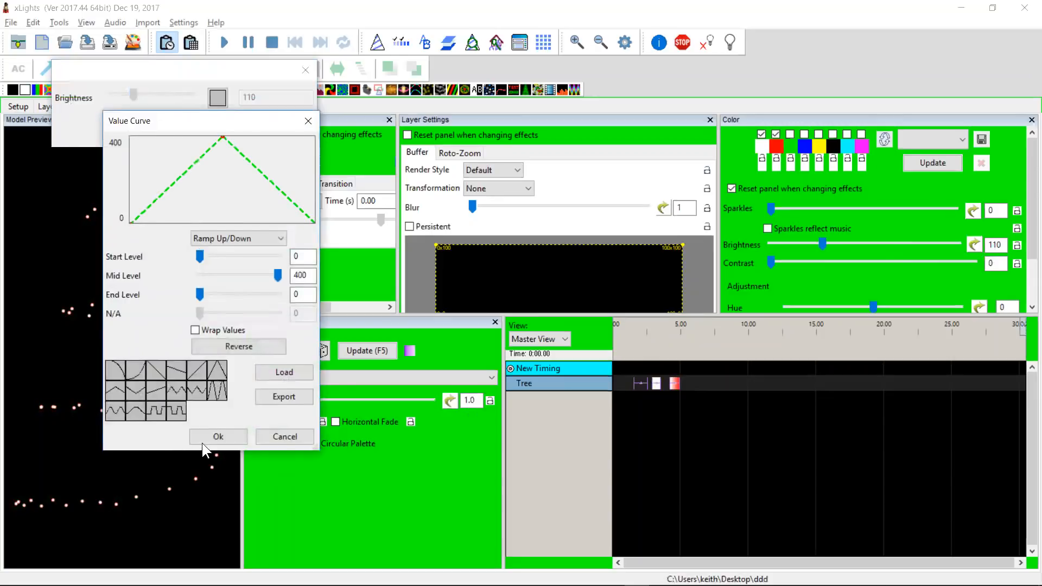
{"action": "left_click", "coordinate": [218, 436]}
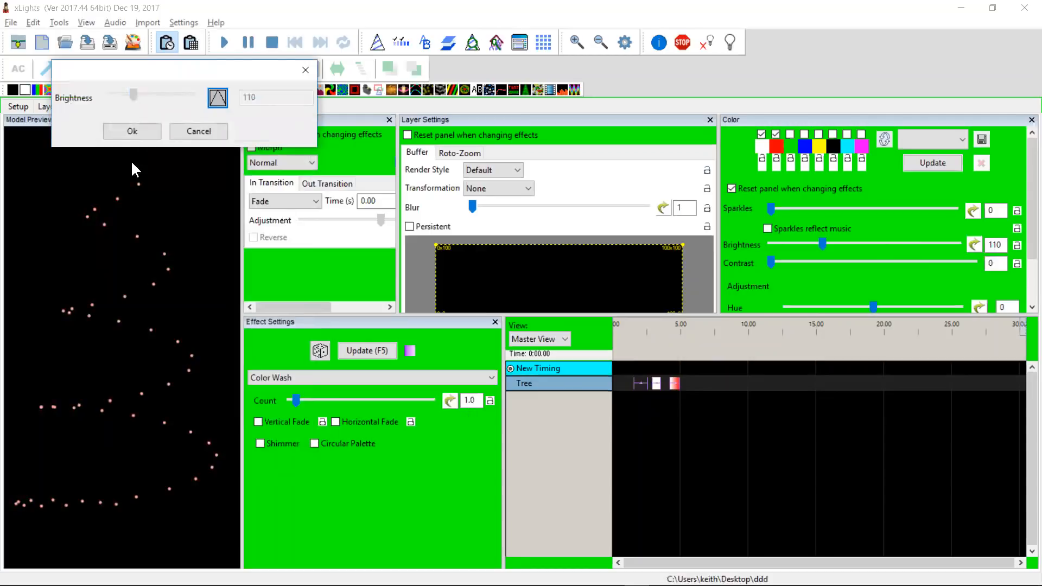
{"action": "left_click", "coordinate": [131, 131]}
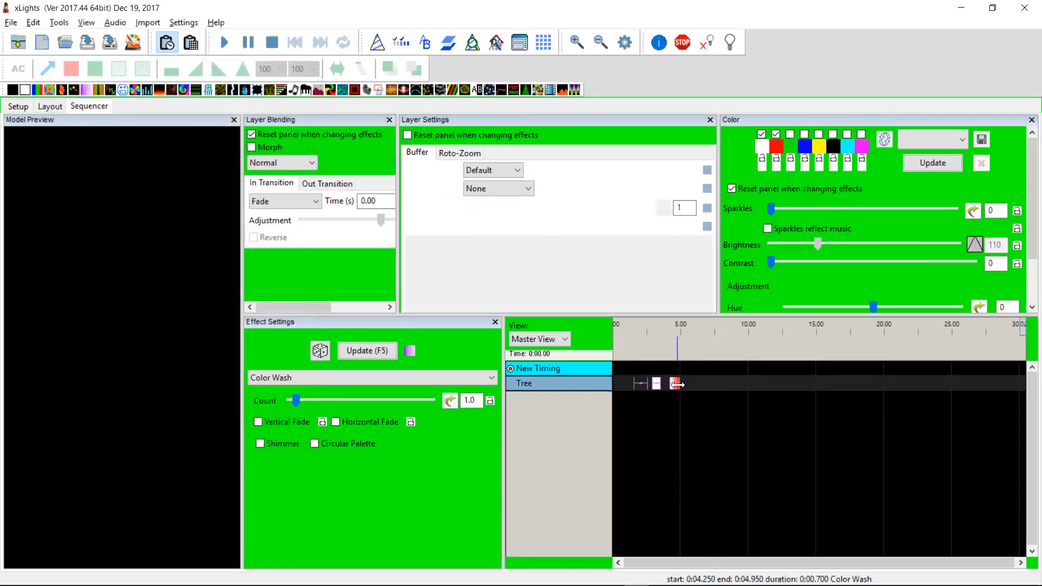
Step: Confirm the Bars effect's brightness is driven by the ramp value curve
{"action": "left_click", "coordinate": [677, 383]}
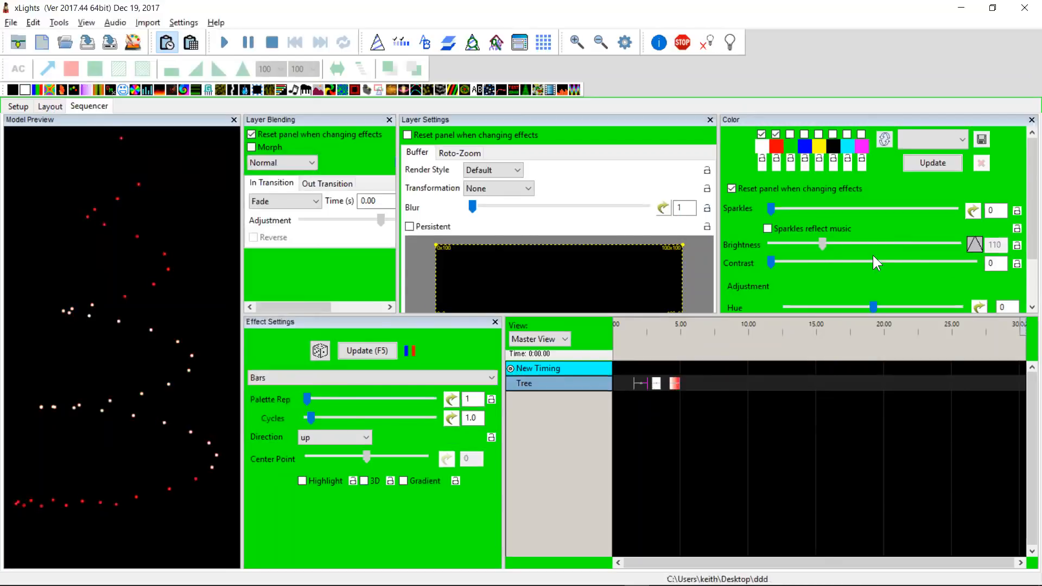
{"action": "mouse_move", "coordinate": [843, 274]}
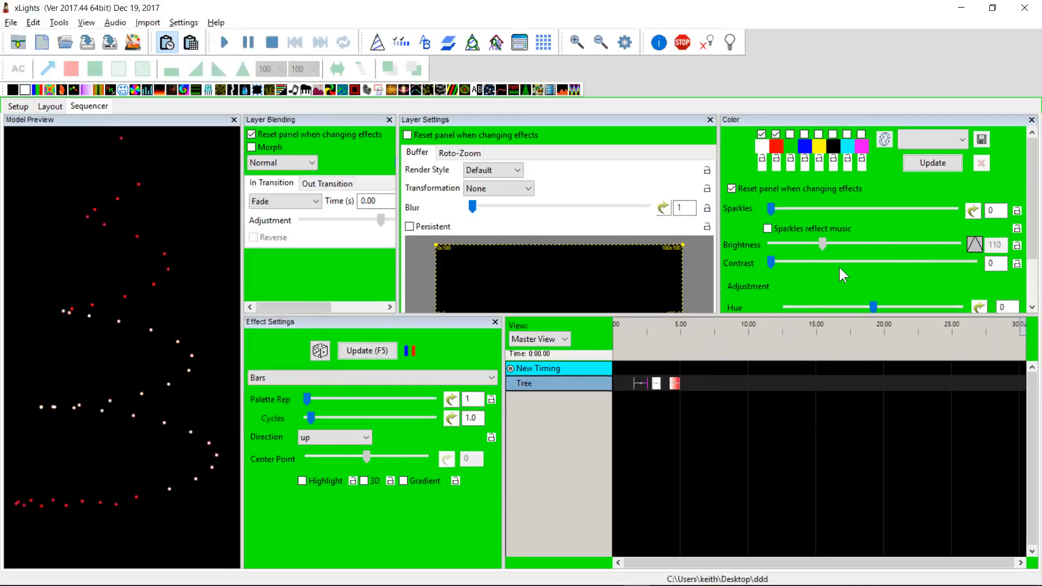
{"action": "mouse_move", "coordinate": [448, 384]}
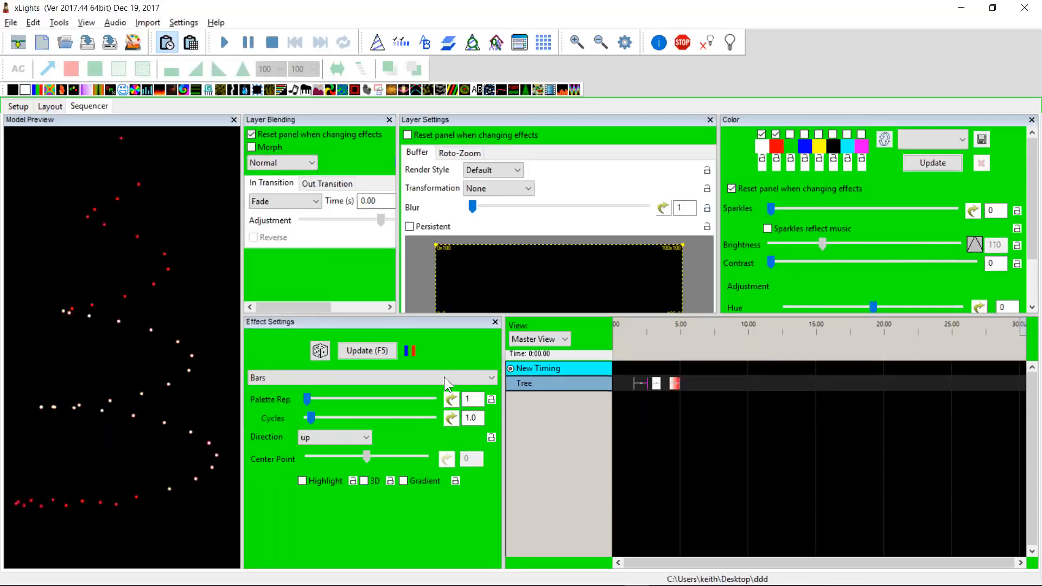
{"action": "mouse_move", "coordinate": [26, 220]}
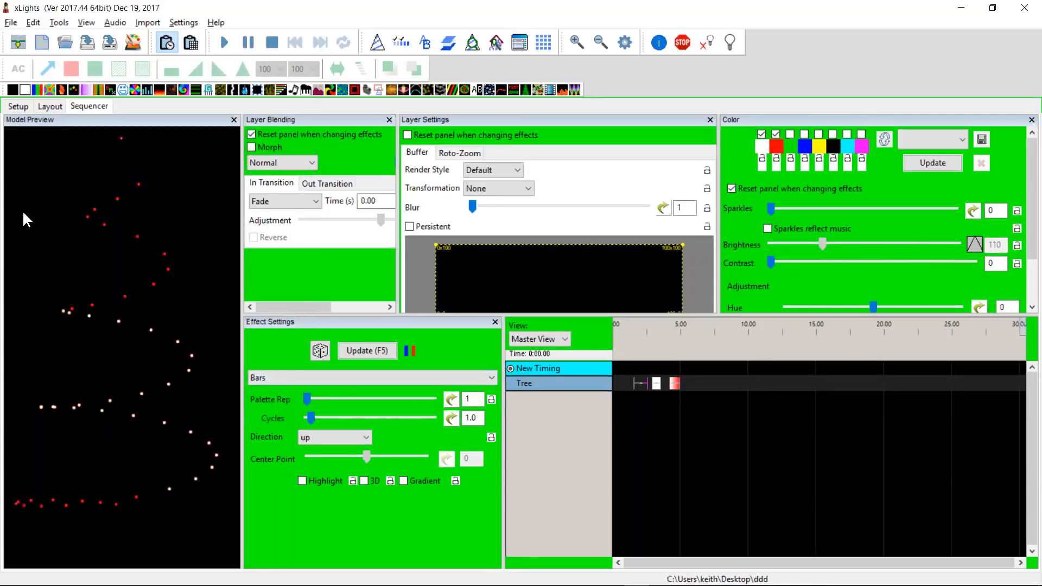